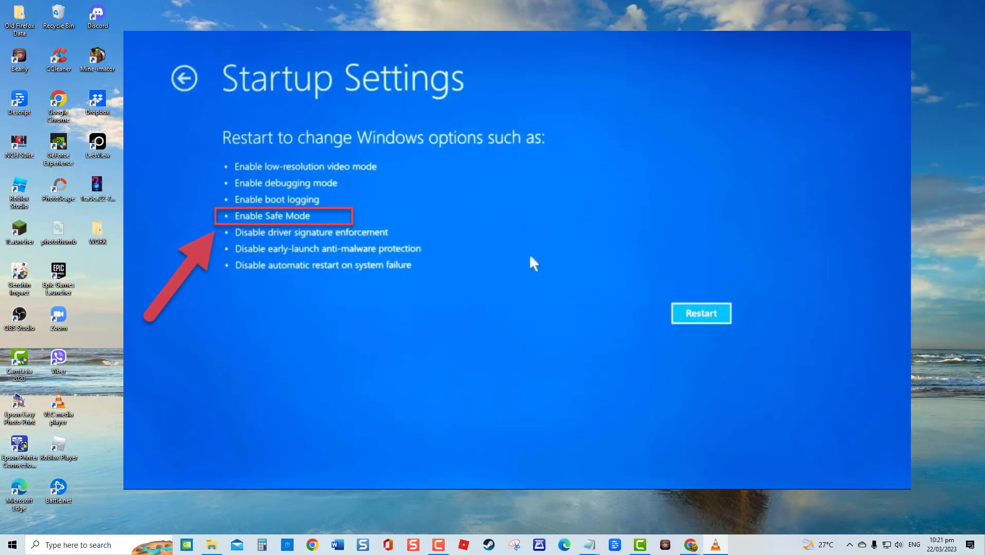
# - Restart the computer from Startup Settings with Safe Mode chosen
pyautogui.click(700, 313)
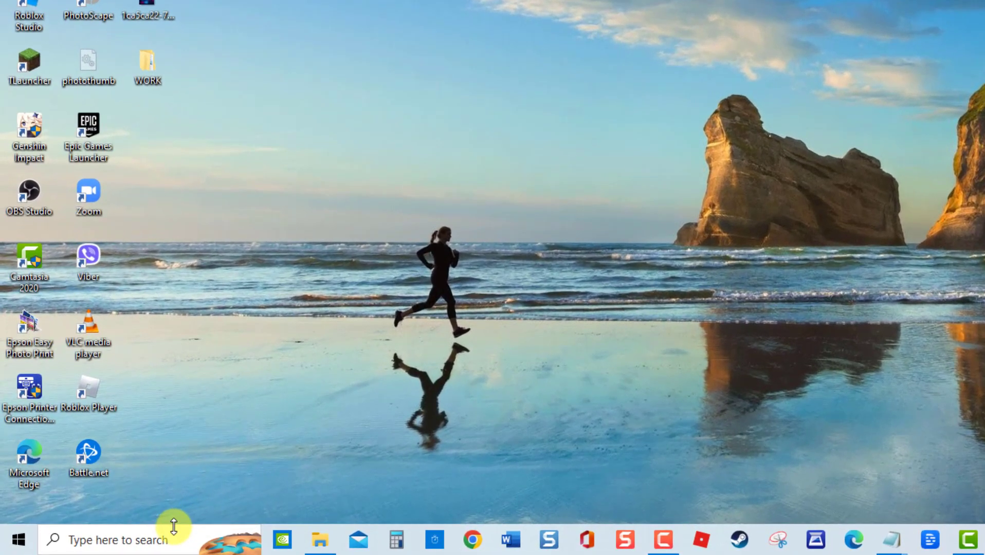
pyautogui.moveTo(182, 540)
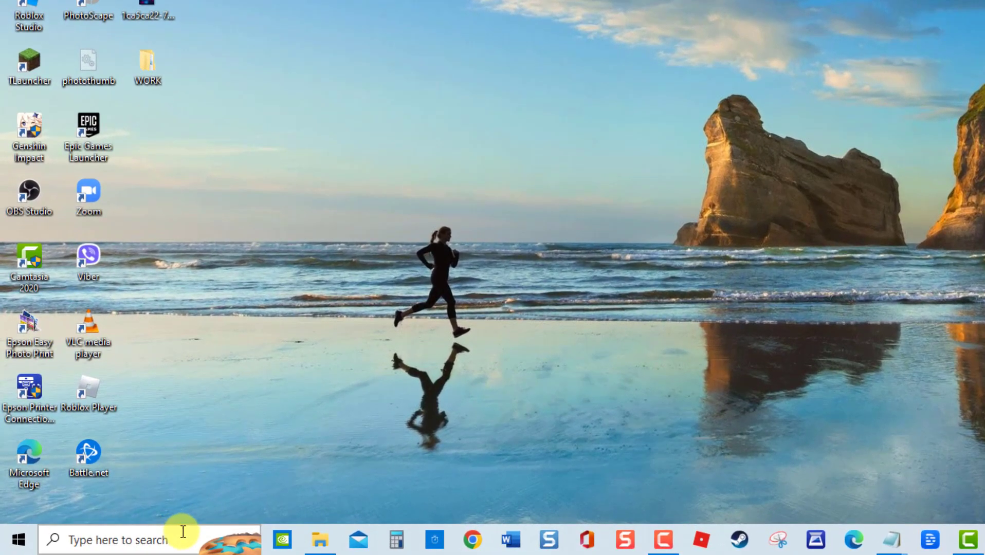
# - Search for 'cmd' and launch Command Prompt as administrator
pyautogui.write('cmd')
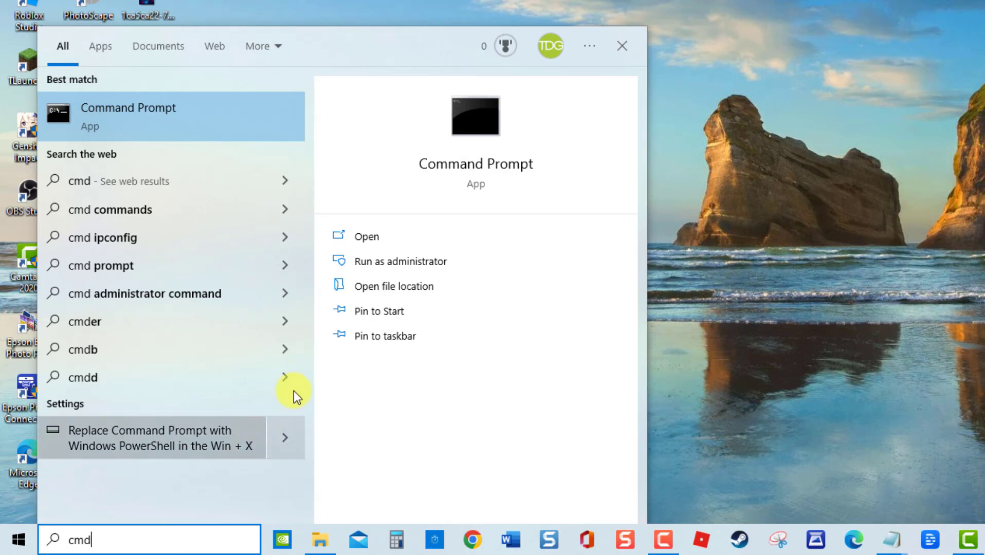
pyautogui.click(402, 261)
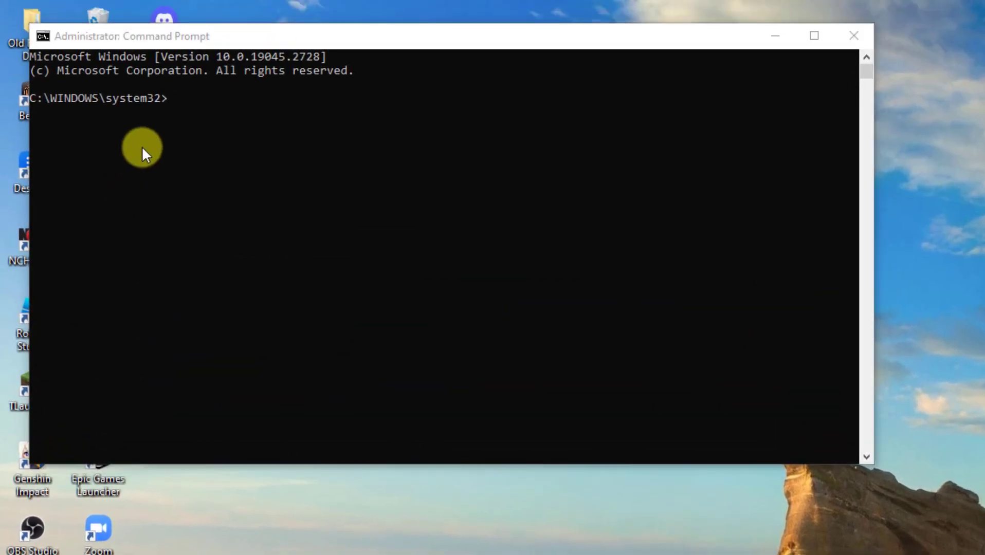
# - Run sfc/scannow and Dism.exe /online /cleanup-image /restorehealth, then close Command Prompt
pyautogui.write('sfc/scannow')
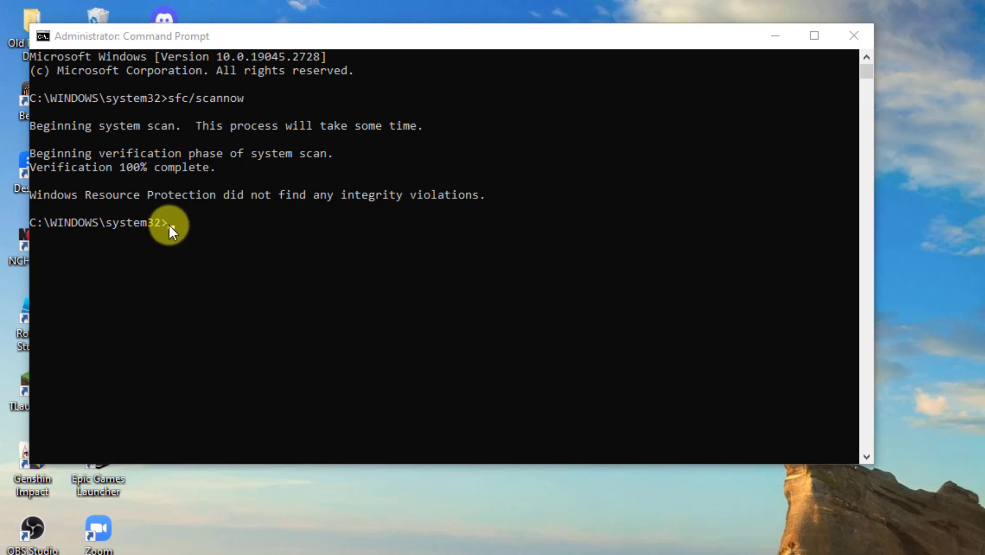
pyautogui.write('Dism.exe /online /cleanup-image /restorehealth')
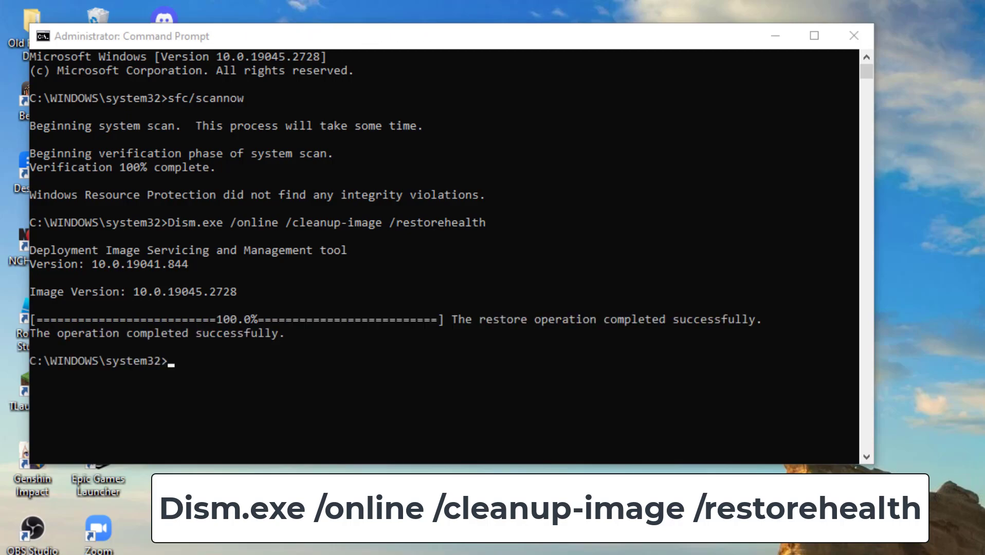
pyautogui.click(854, 35)
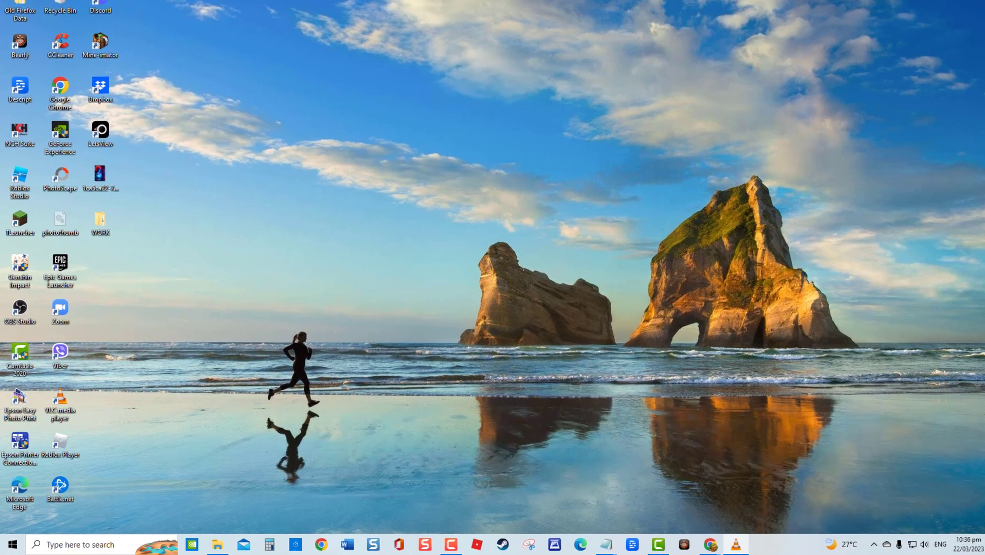
pyautogui.write('Windows Memory Diagnostic')
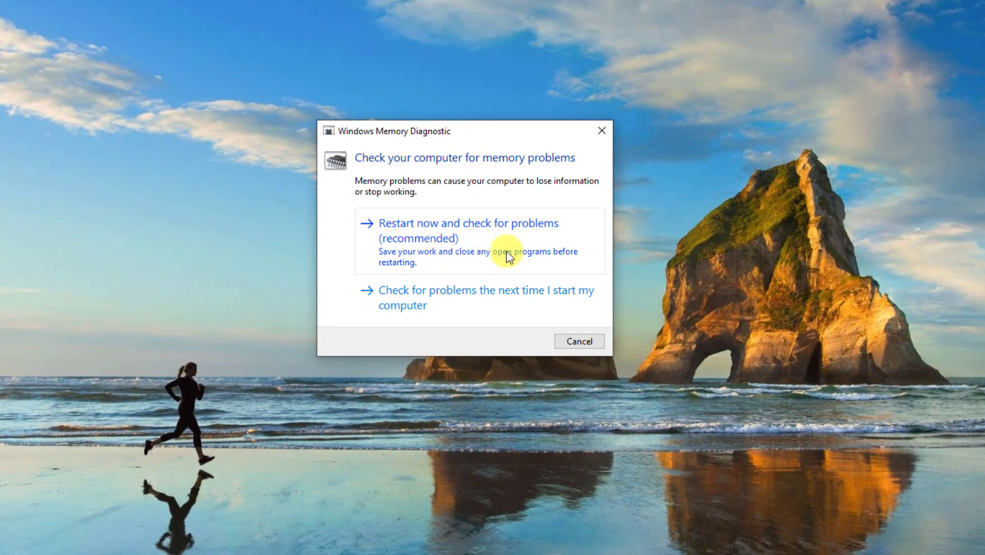
pyautogui.moveTo(490, 268)
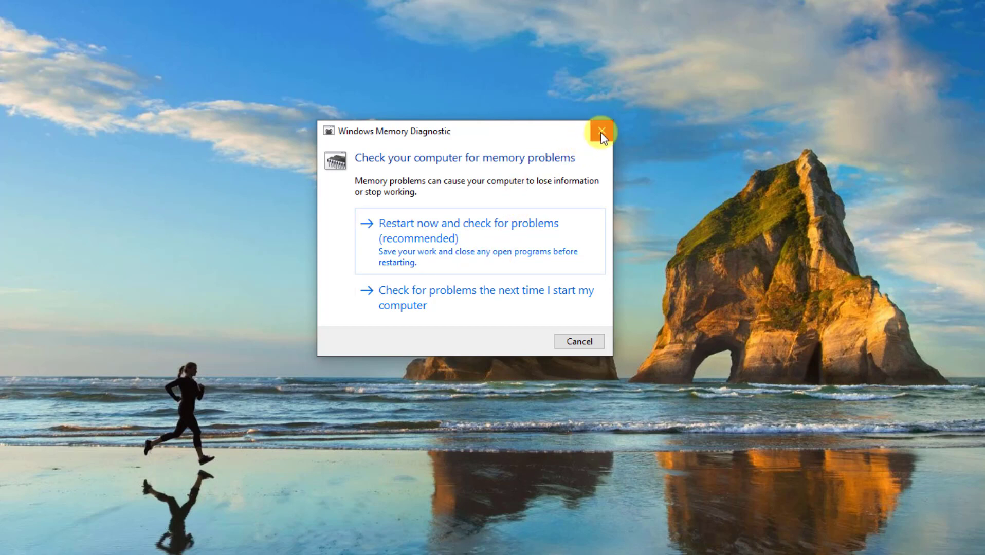
pyautogui.click(599, 133)
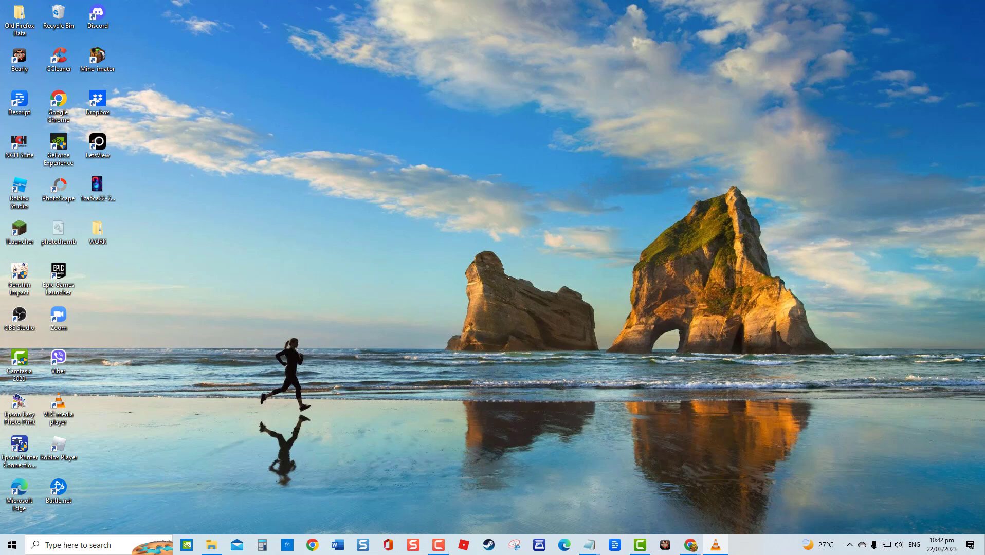
# - Launch Device Manager via the Run box with devmgmt.msc
pyautogui.press('Win+r')
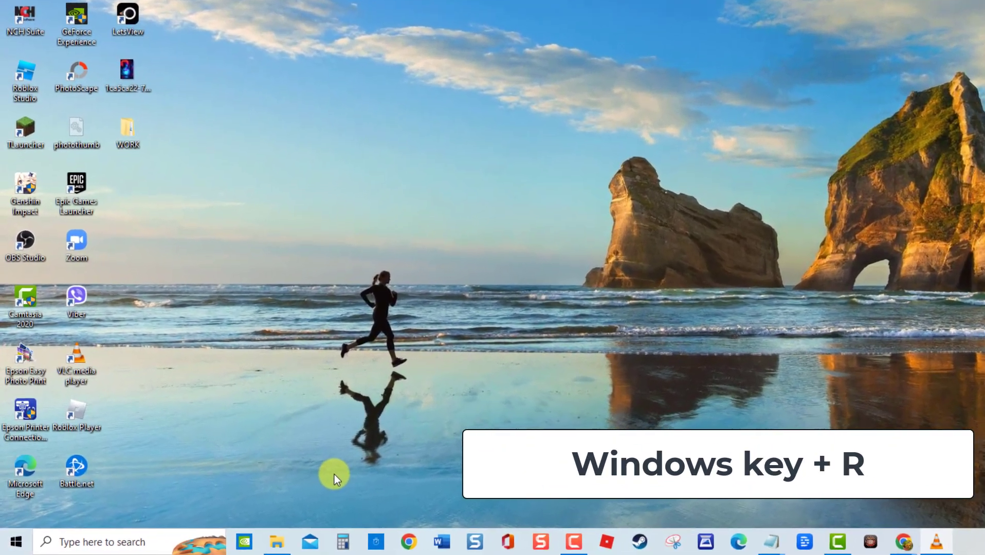
pyautogui.press('win+r')
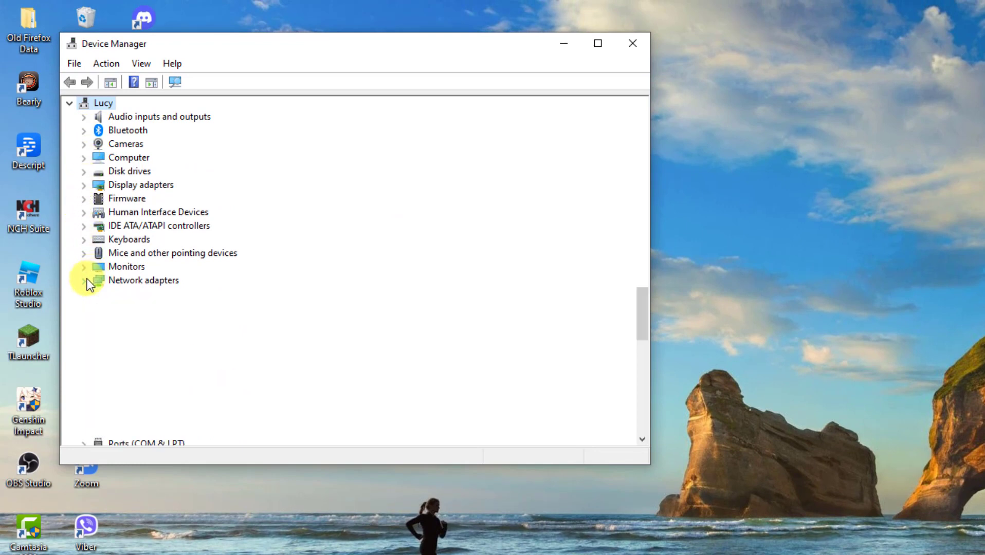
# - Expand Network adapters and start Update driver for the TP-LINK Wireless USB Adapter
pyautogui.click(84, 280)
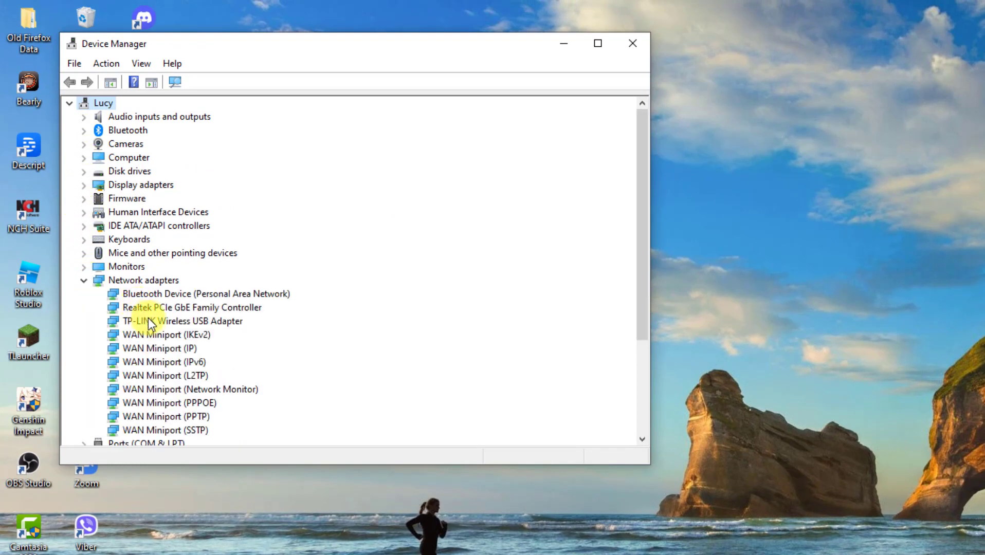
pyautogui.rightClick(182, 321)
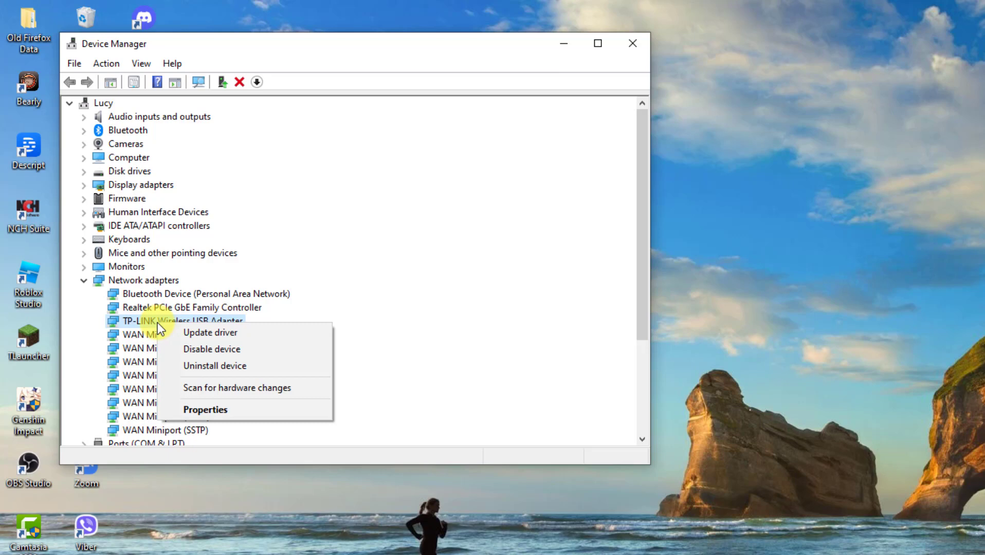
pyautogui.moveTo(211, 332)
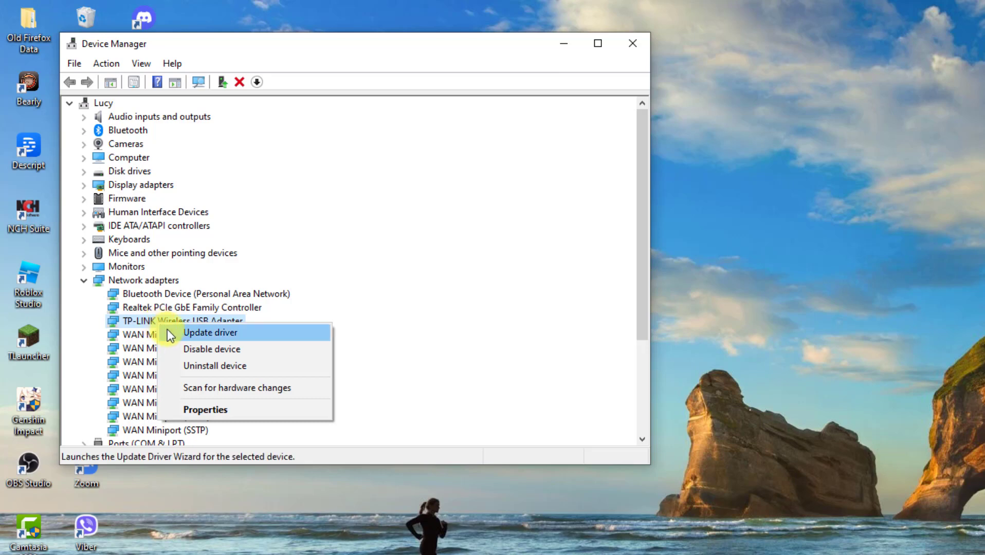
pyautogui.click(211, 332)
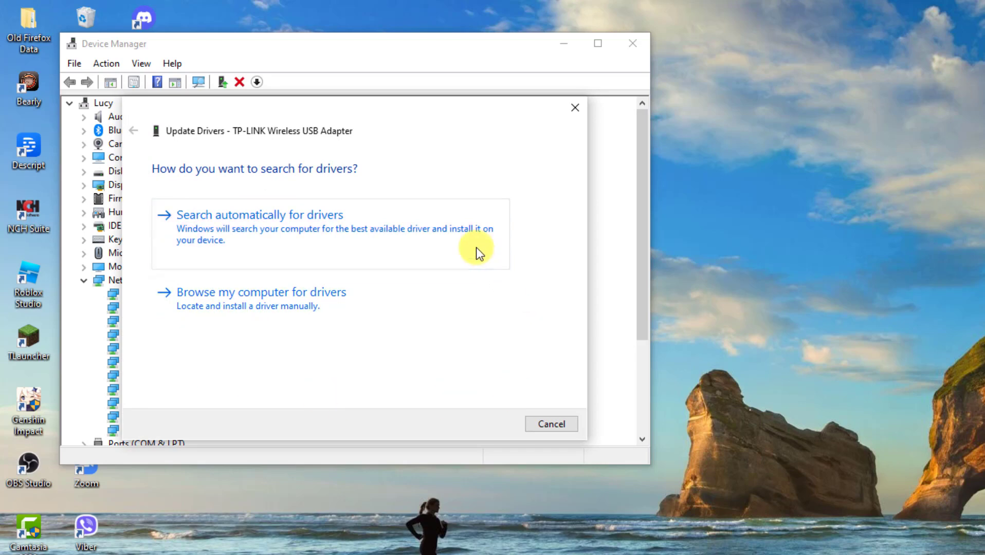
# - Search automatically for a better TP-LINK adapter driver and close the result
pyautogui.click(259, 214)
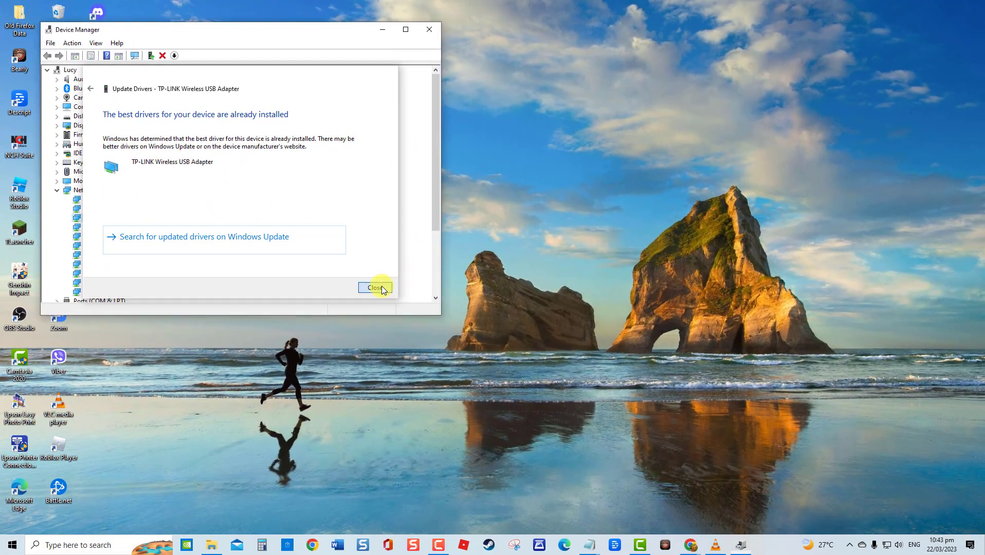
pyautogui.click(374, 288)
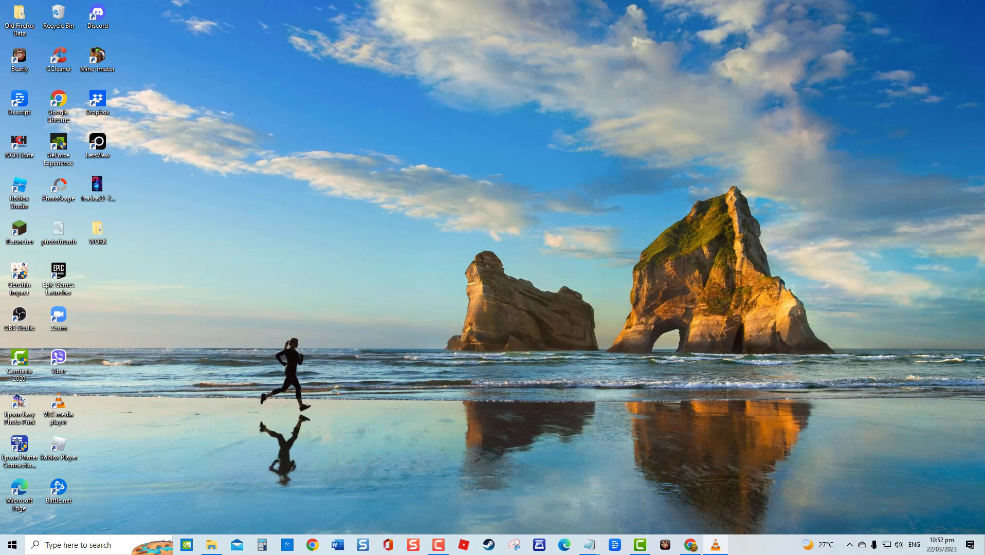
# - Navigate Update & Security > Windows Security > Virus & threat protection to start a quick scan
pyautogui.click(10, 545)
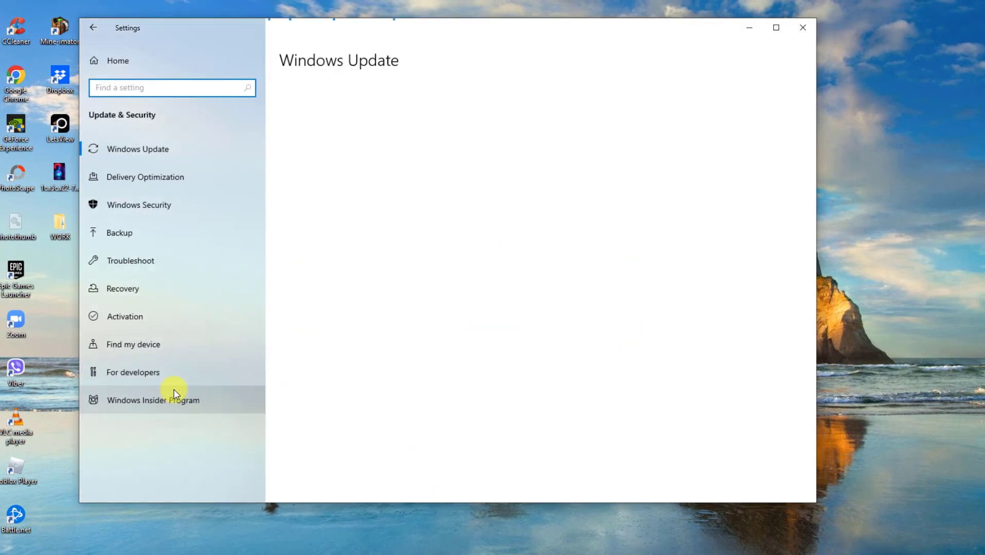
pyautogui.click(139, 205)
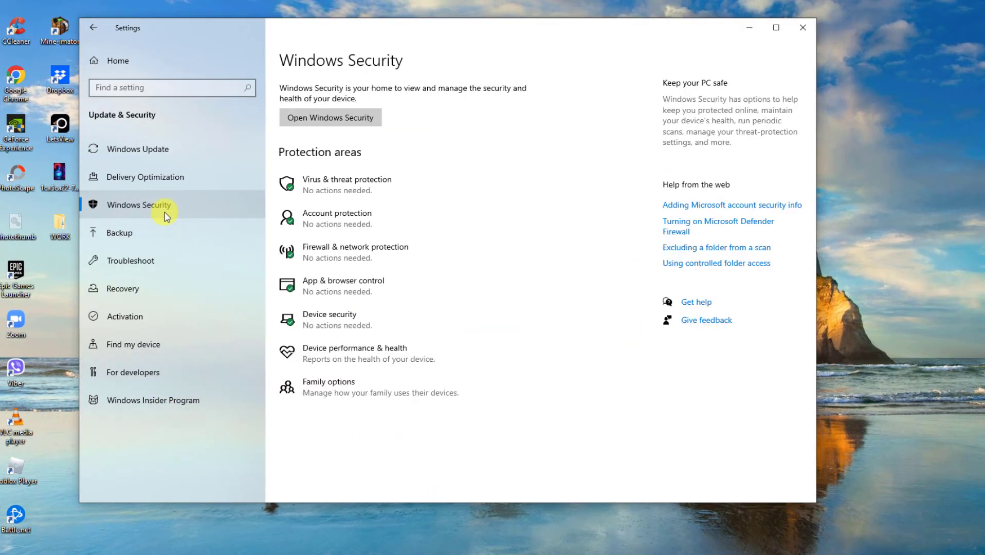
pyautogui.click(330, 118)
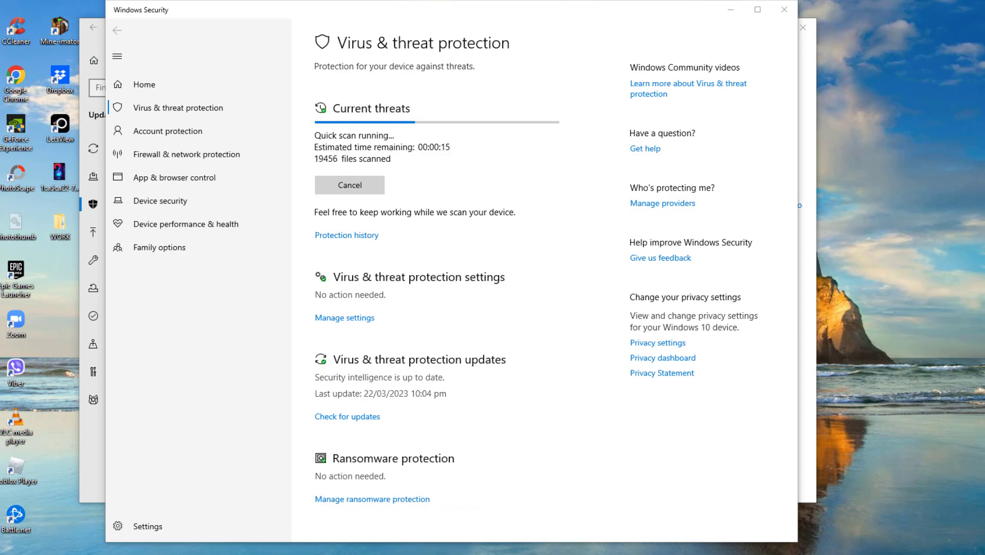
# - Close the Windows Security and Settings windows to return to the desktop
pyautogui.click(783, 9)
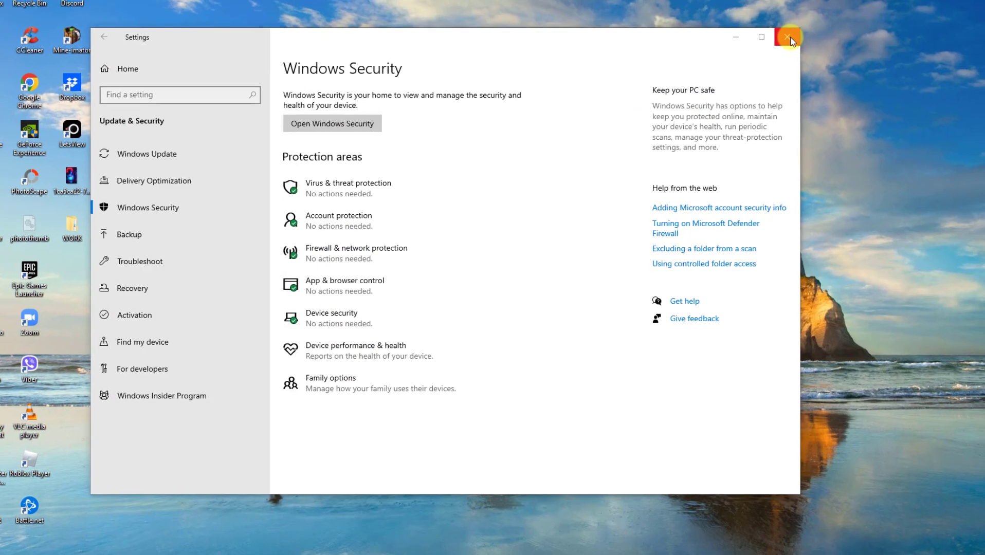
pyautogui.click(788, 35)
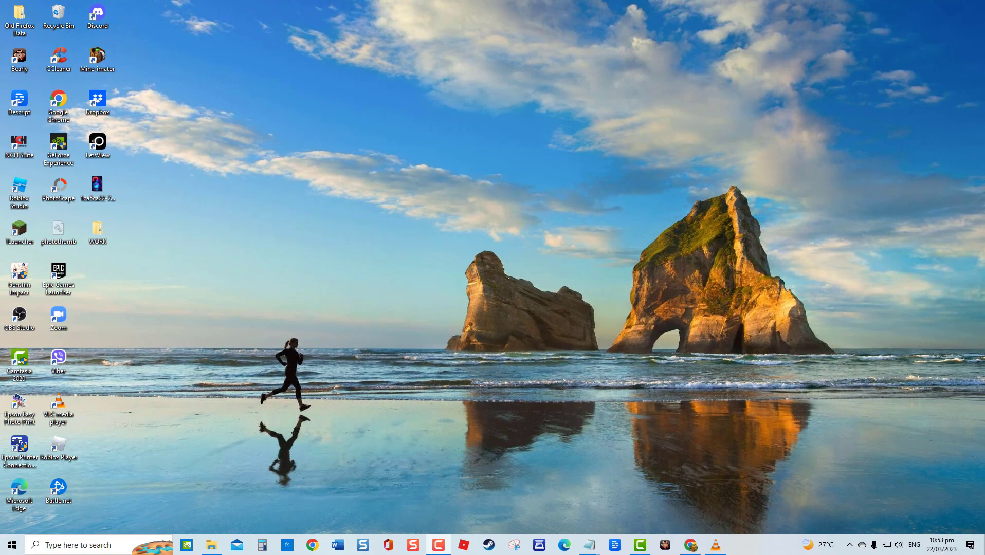